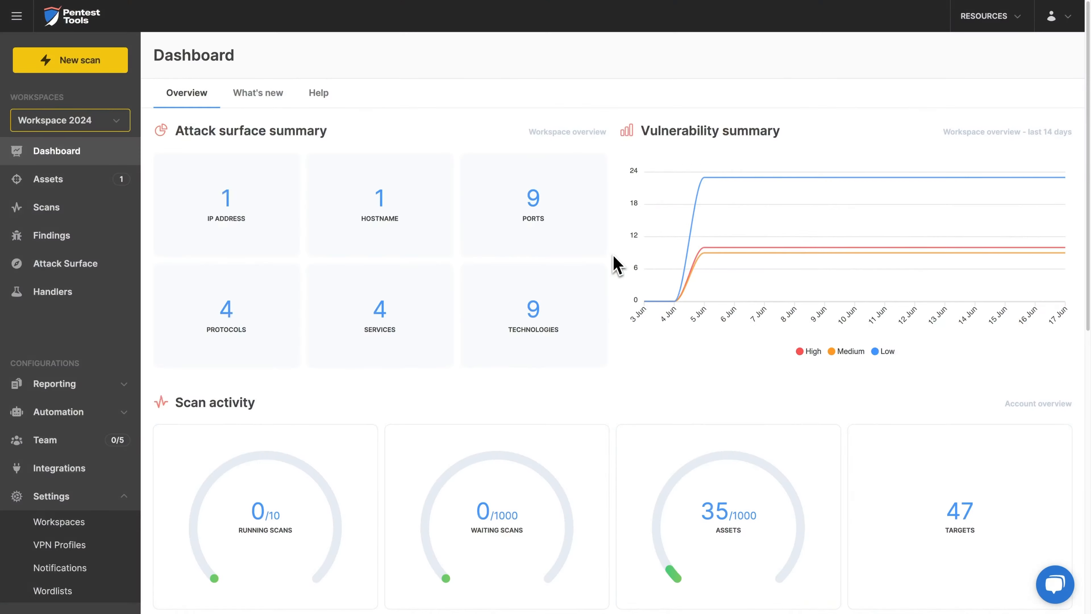
left_click(69, 59)
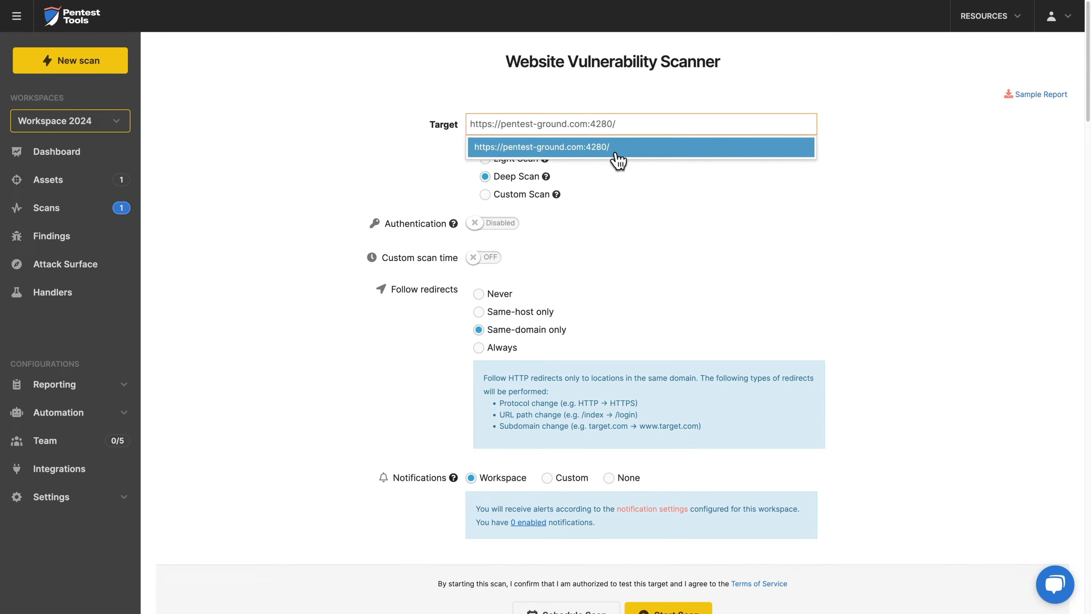
scroll("down", 3)
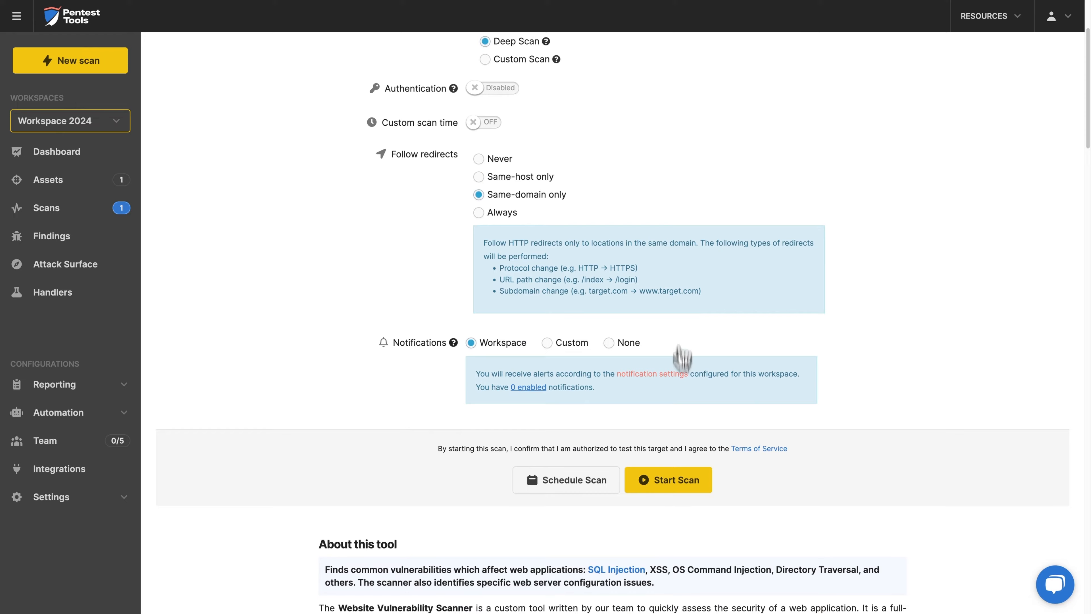
left_click(667, 479)
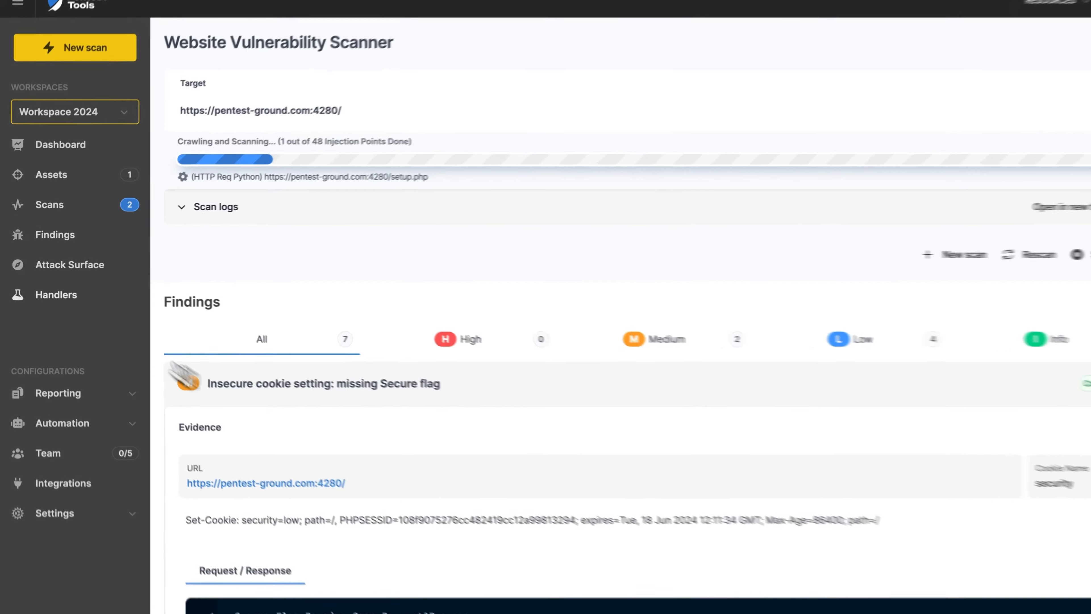
From Scans, view the running port-81 Website Scanner and filter its findings to Medium severity
left_click(55, 204)
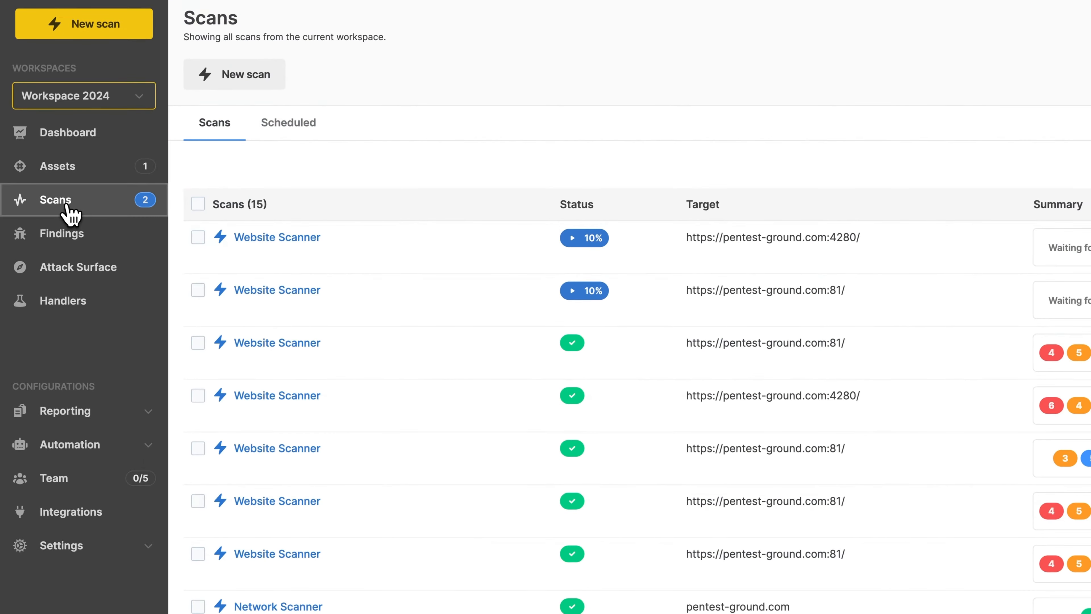
mouse_move(307, 290)
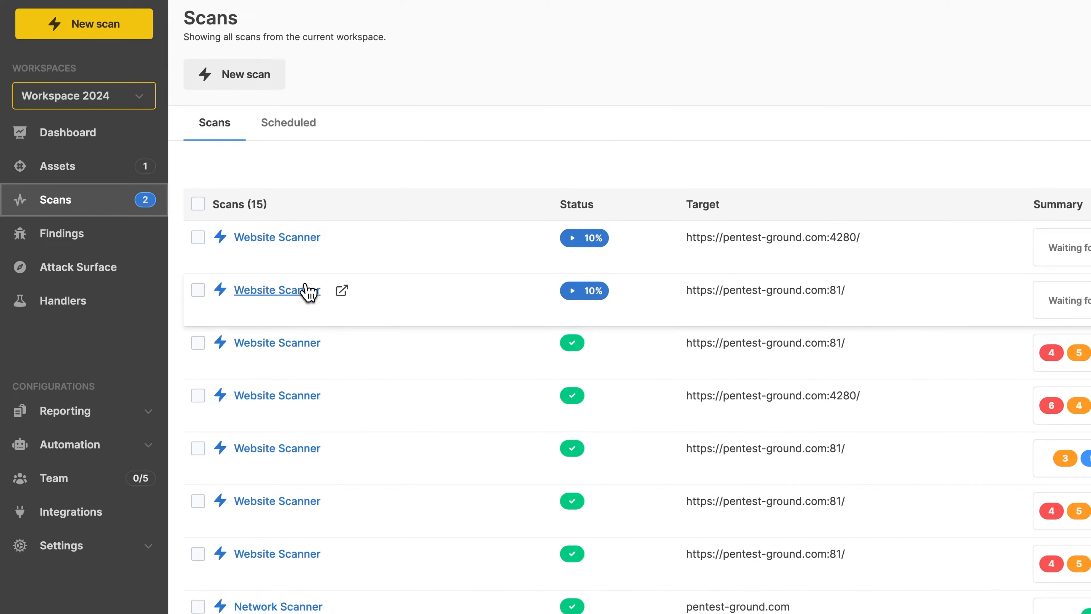
left_click(274, 290)
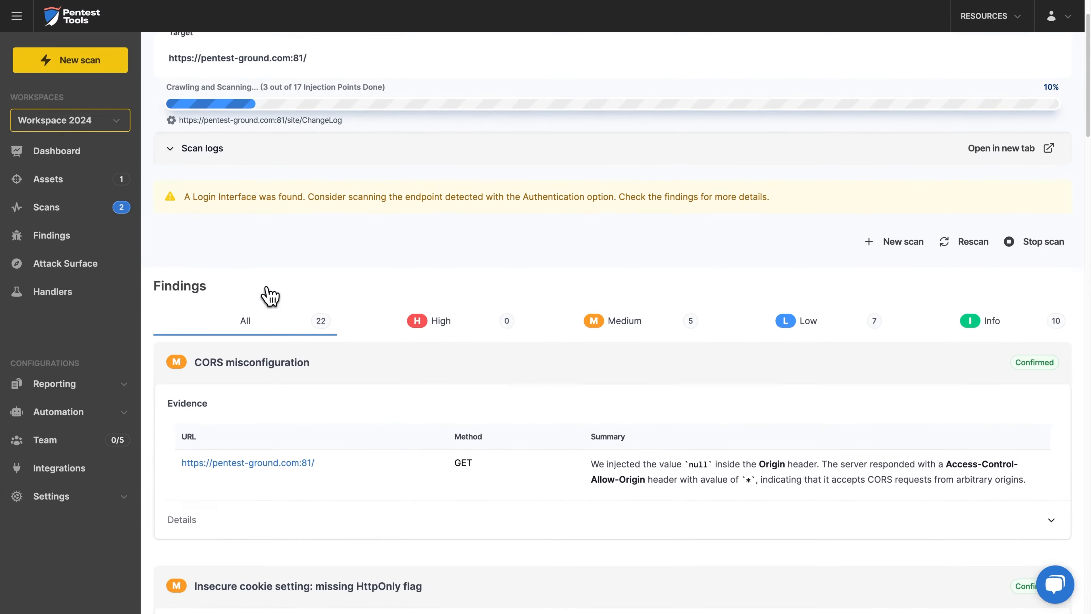
left_click(624, 299)
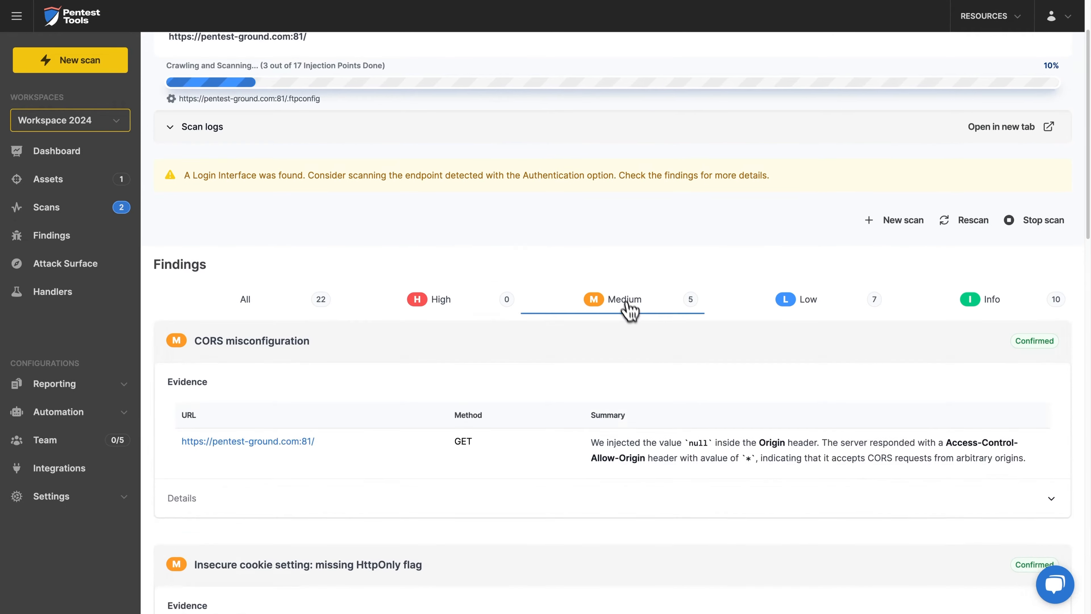
scroll("down", 3)
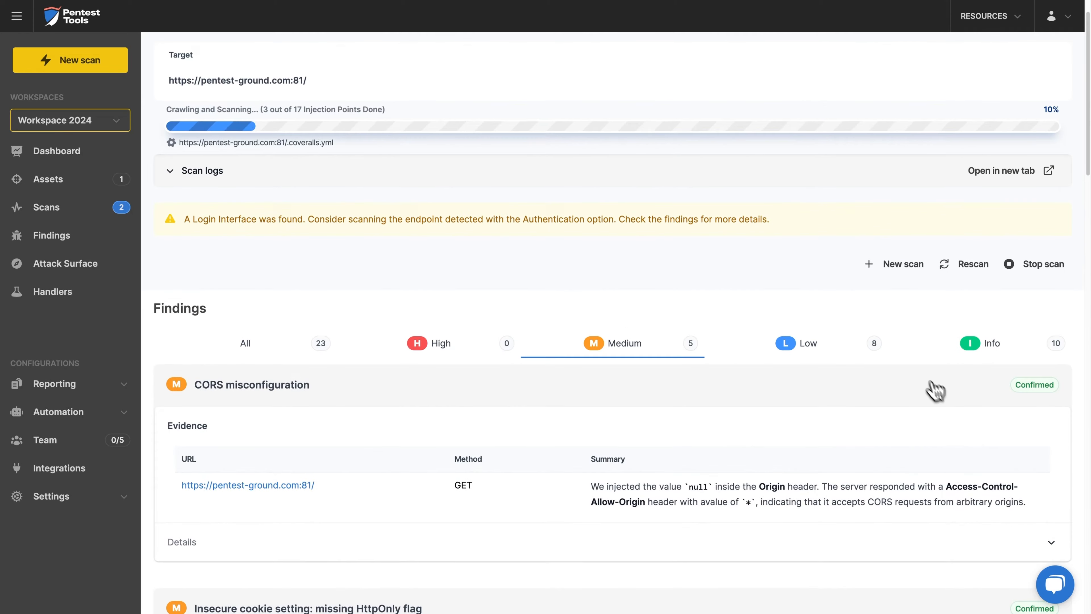
scroll("down", 3)
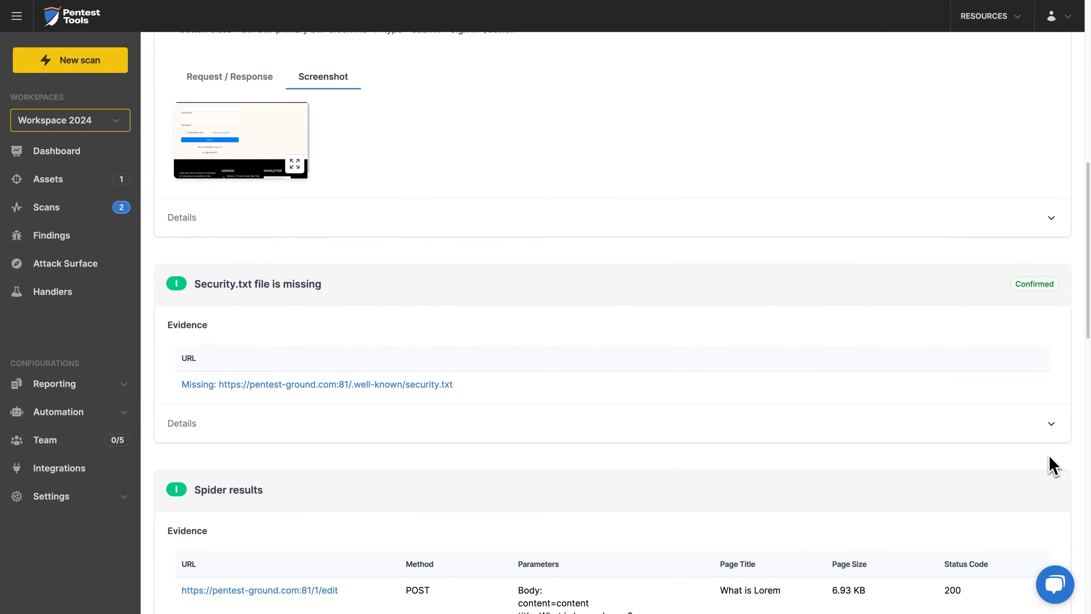
scroll("down", 3)
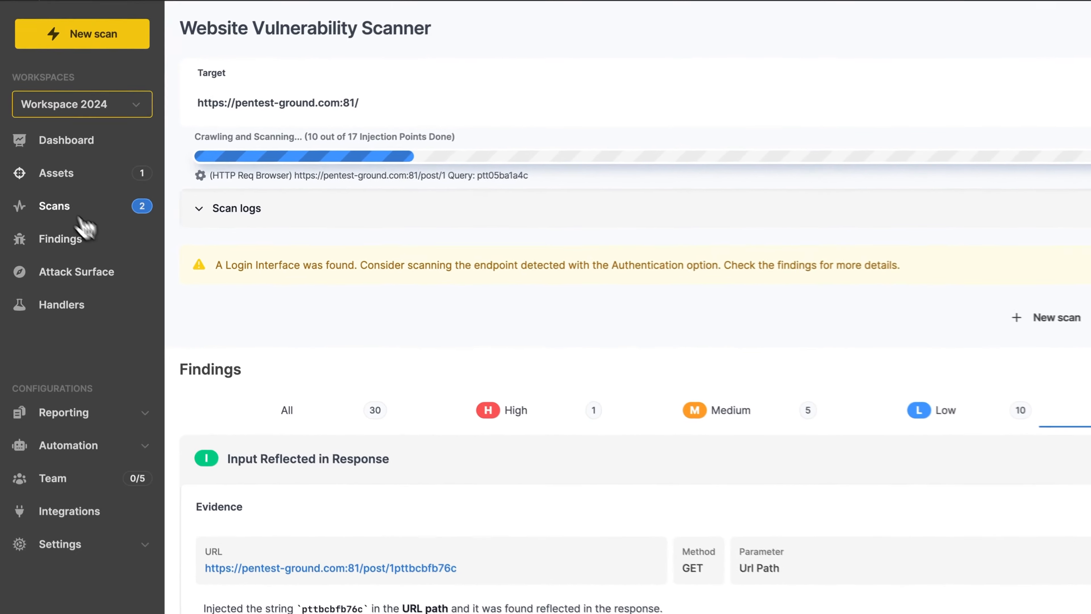
Go to the workspace's Assets list
left_click(56, 173)
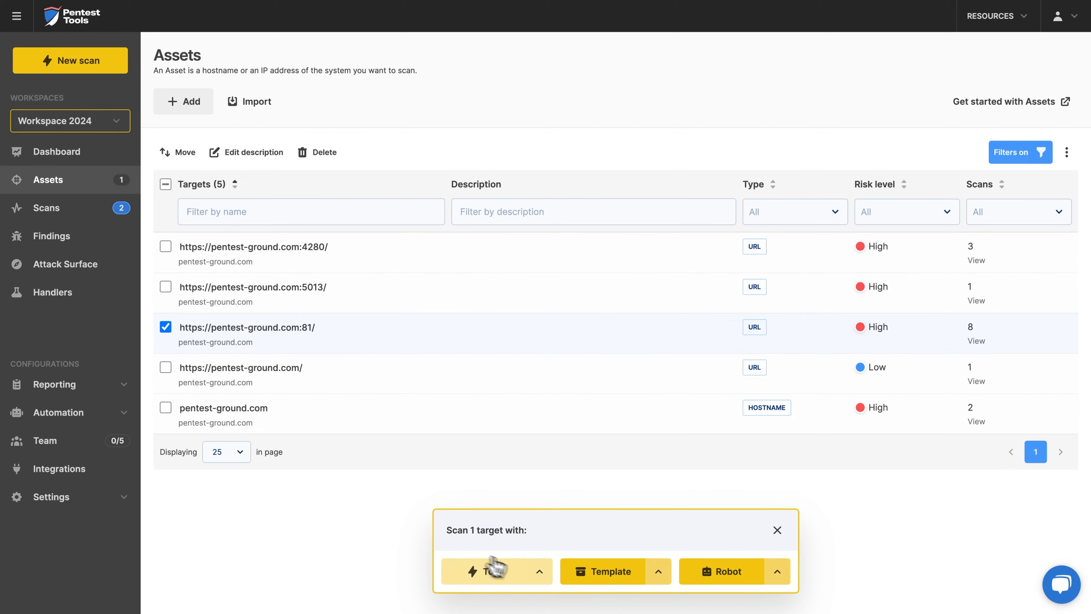
Scan the pentest-ground.com:81 asset with Website Scanner using Light Scan and redirects set to Never
left_click(490, 571)
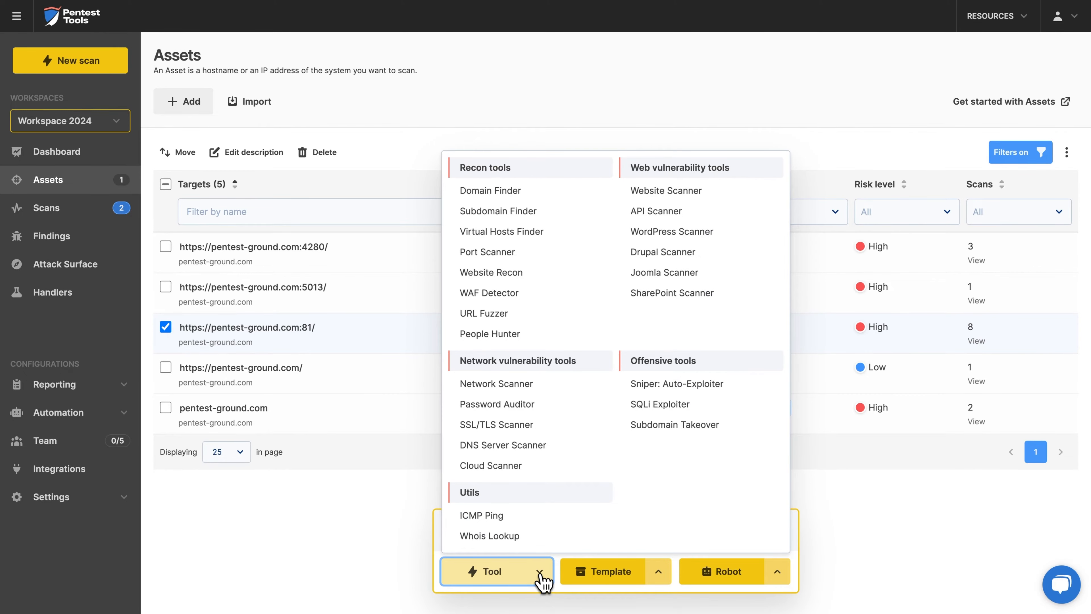
left_click(666, 190)
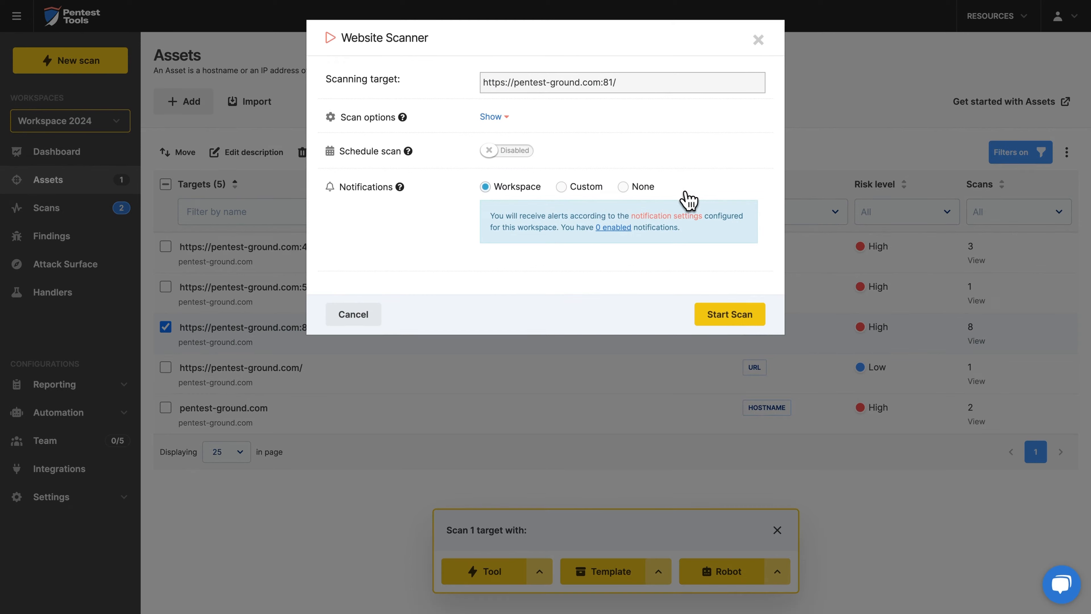
left_click(491, 116)
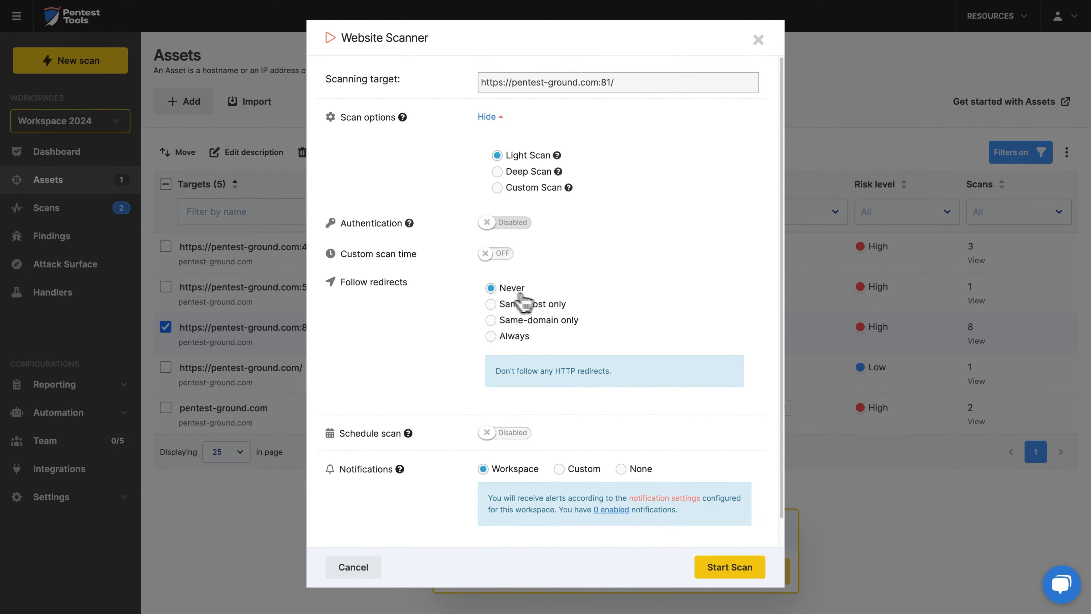
left_click(729, 566)
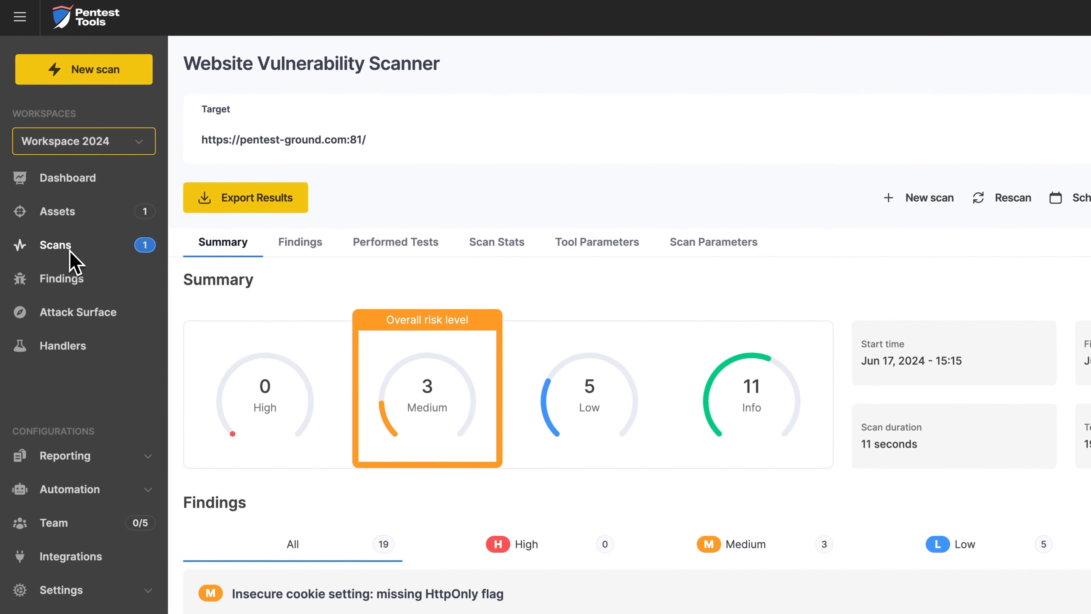
Begin a New scan from Scans and browse to the Vulnerability scanners catalogue
left_click(55, 244)
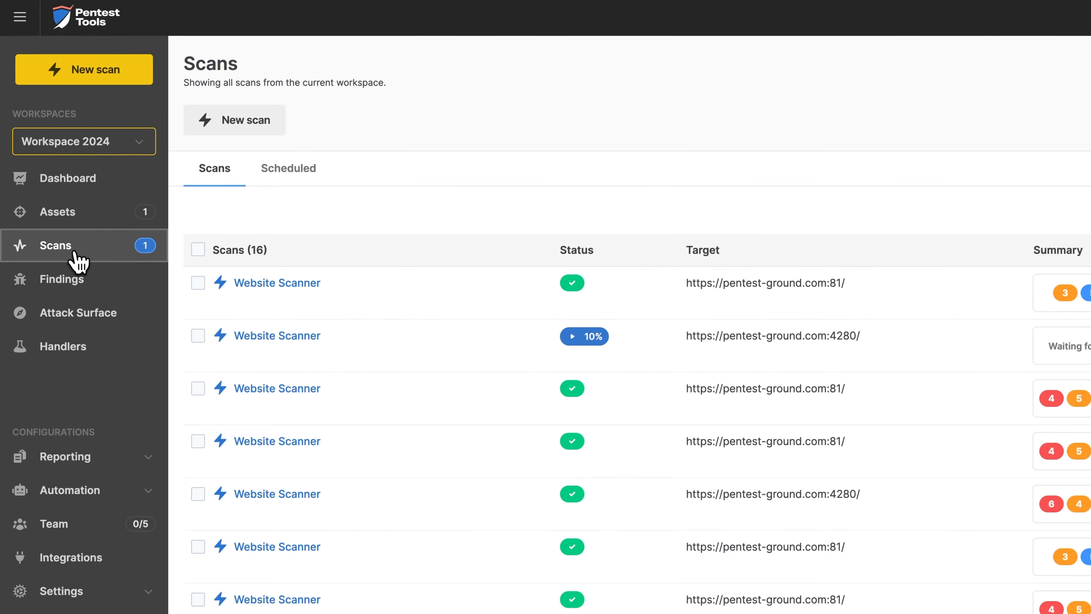
mouse_move(235, 120)
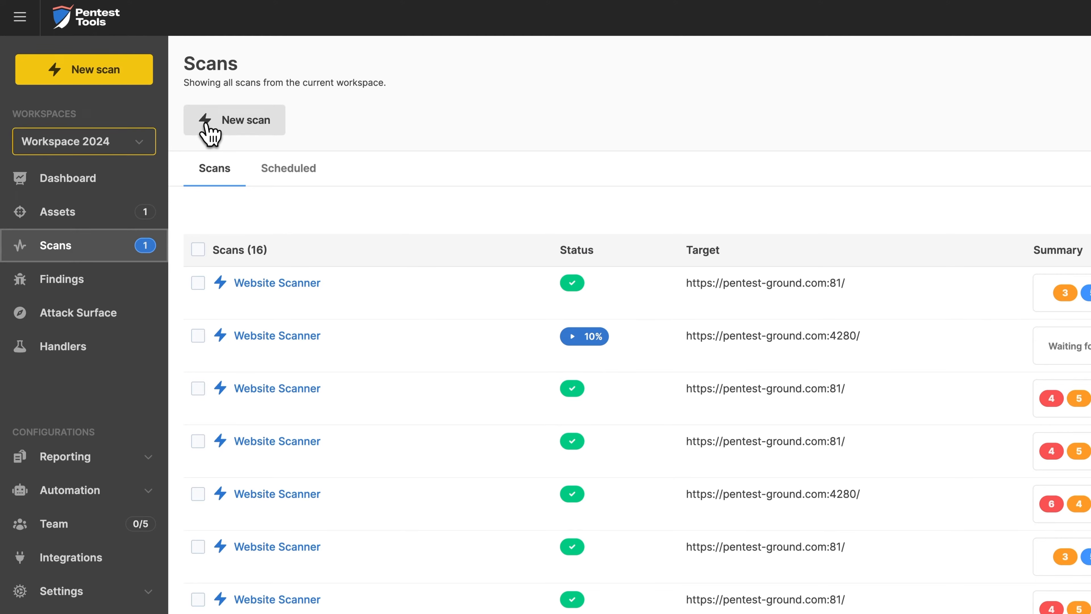
left_click(235, 119)
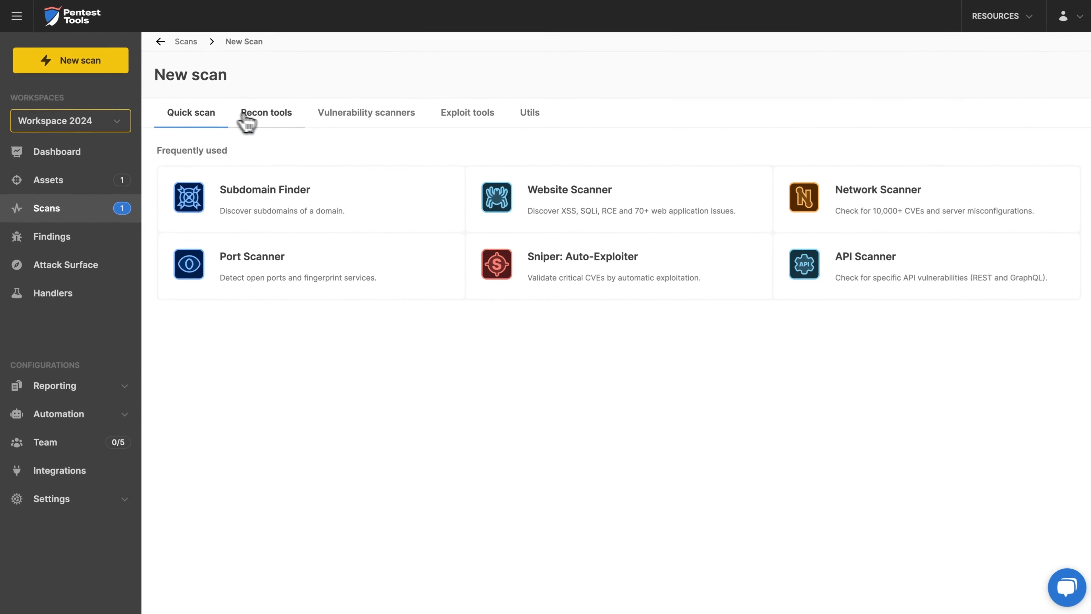
left_click(465, 112)
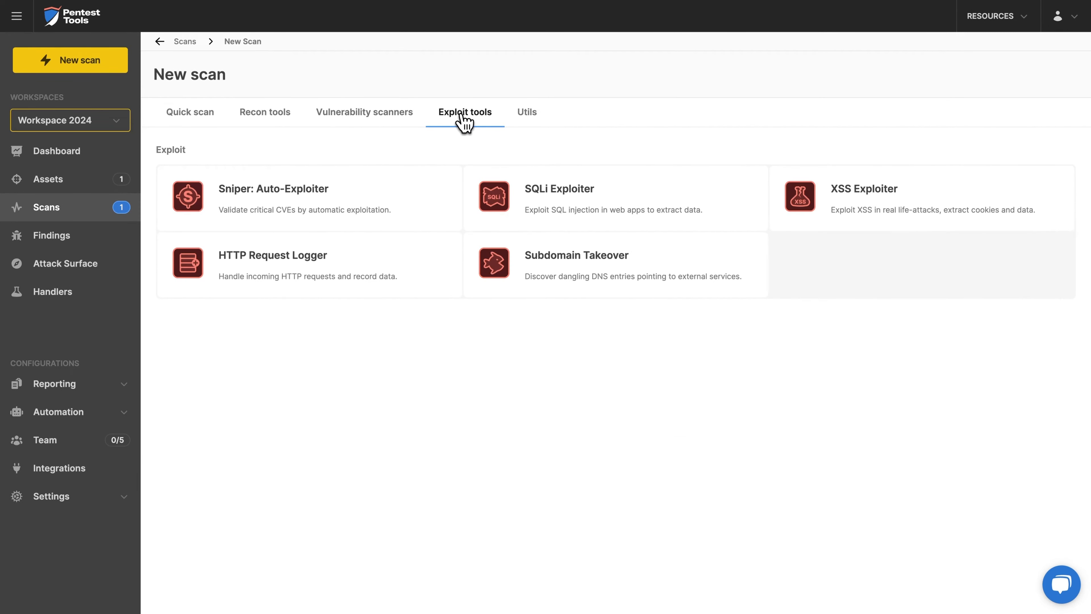
left_click(364, 112)
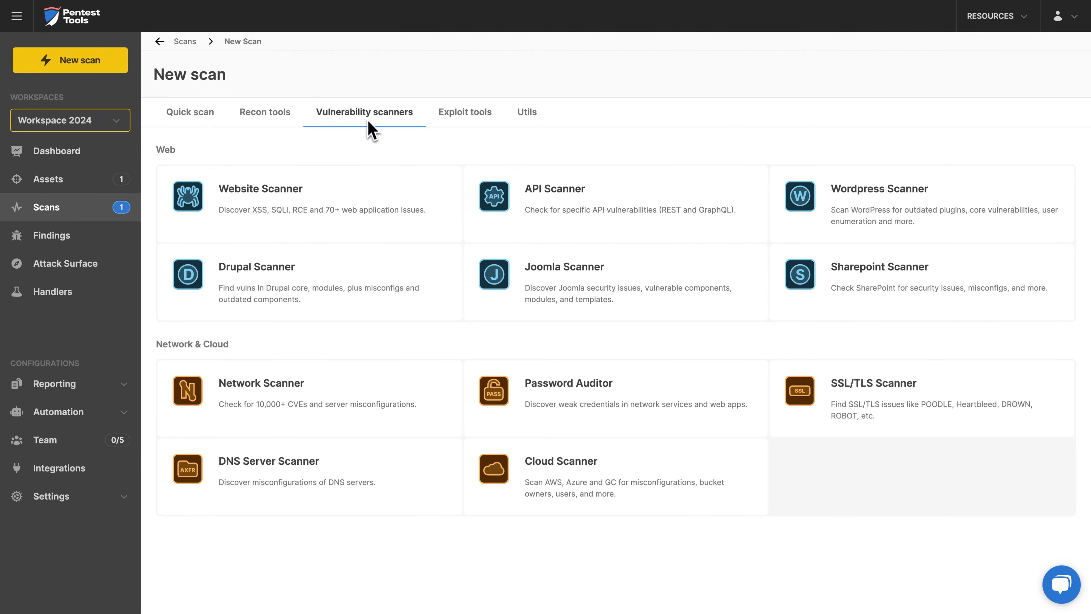
left_click(261, 189)
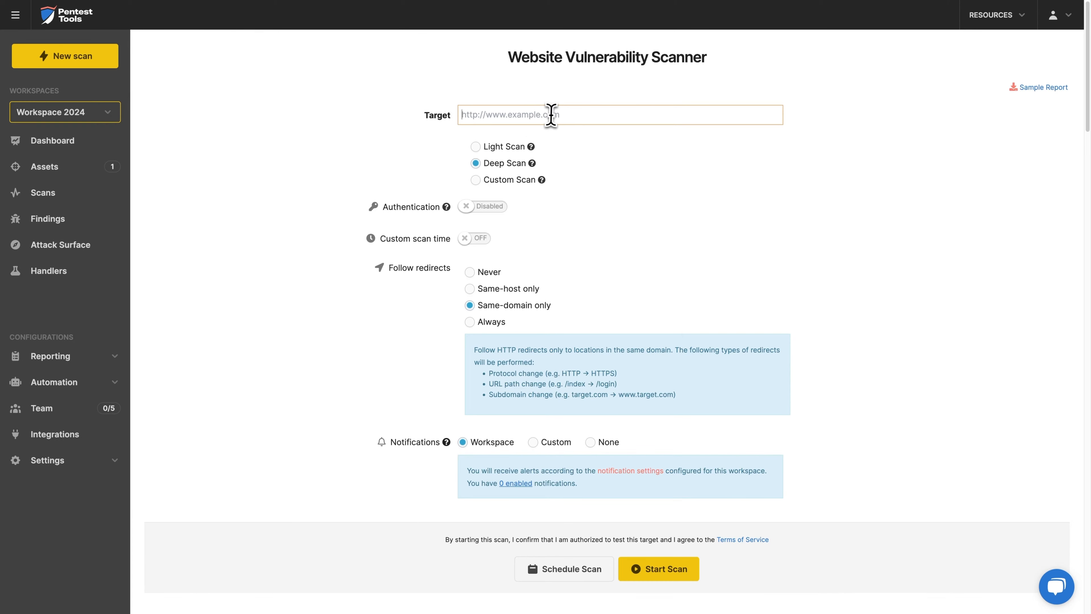
type("https://pentest-ground.com:81/")
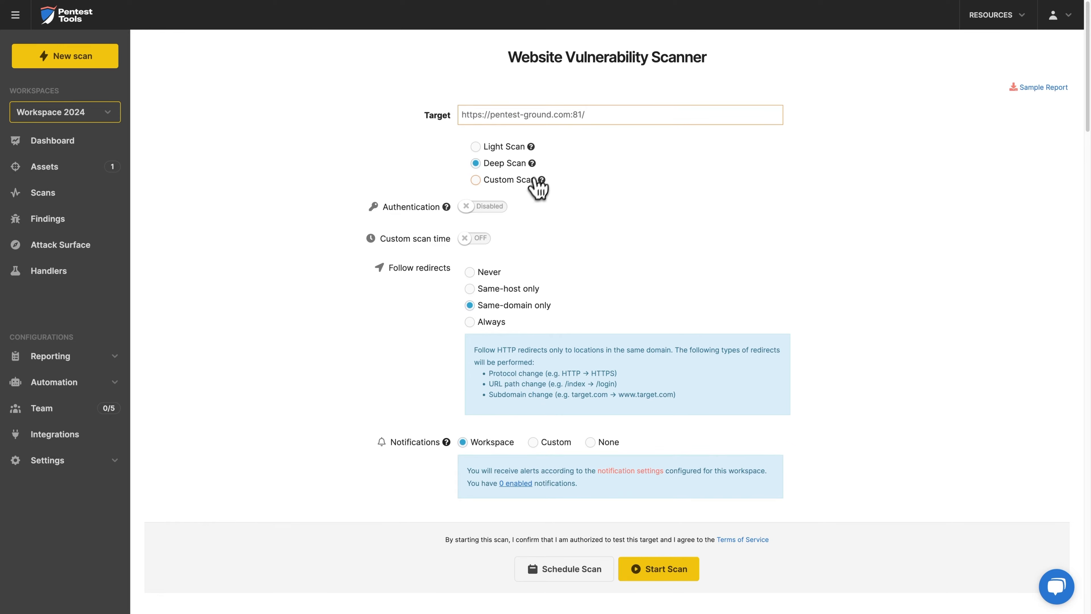
left_click(475, 180)
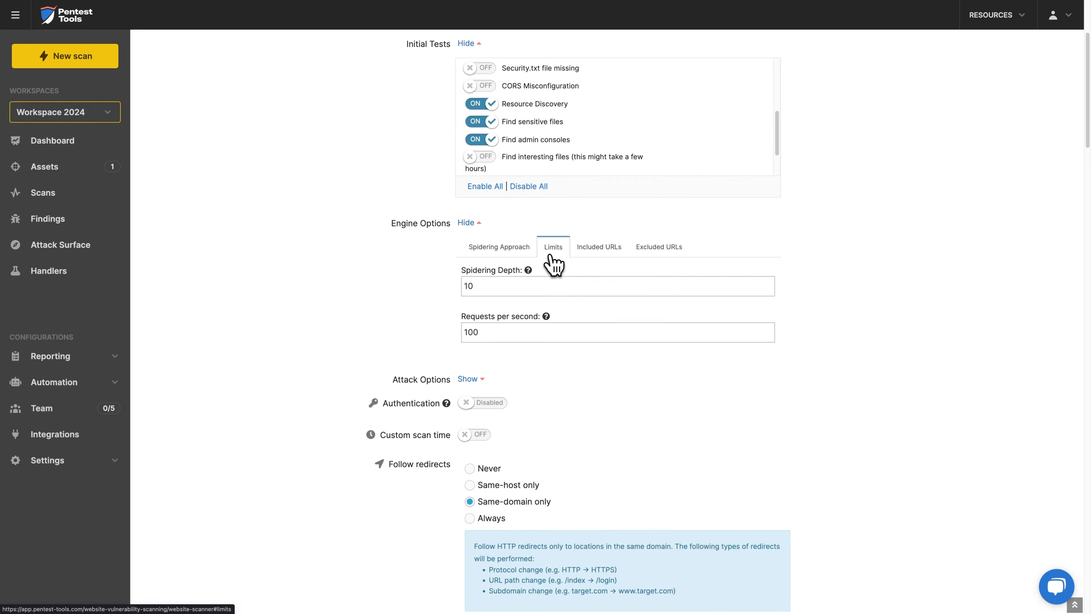
left_click(468, 379)
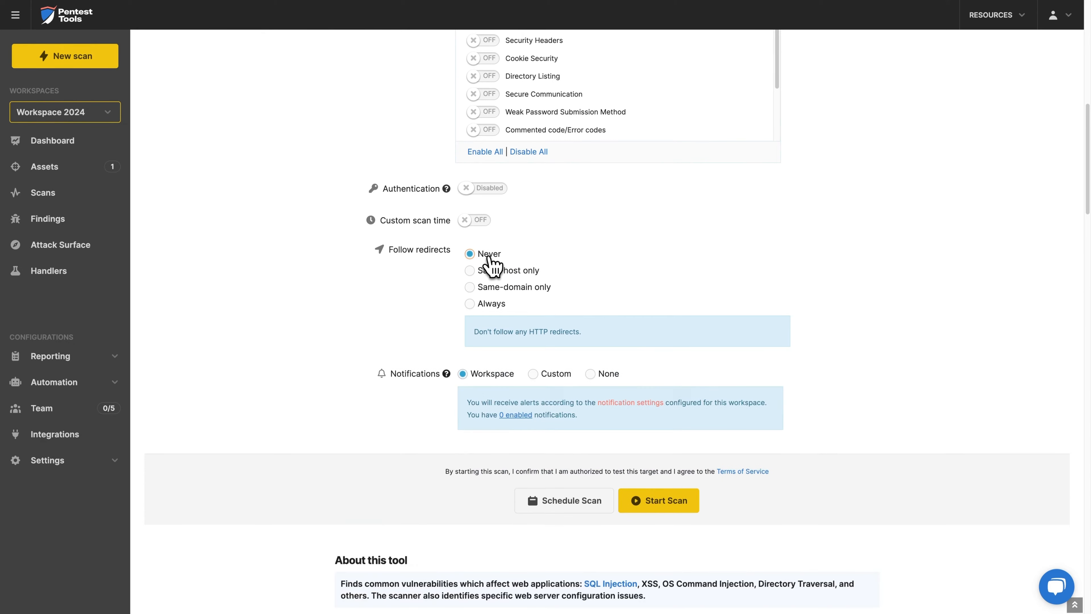
left_click(657, 500)
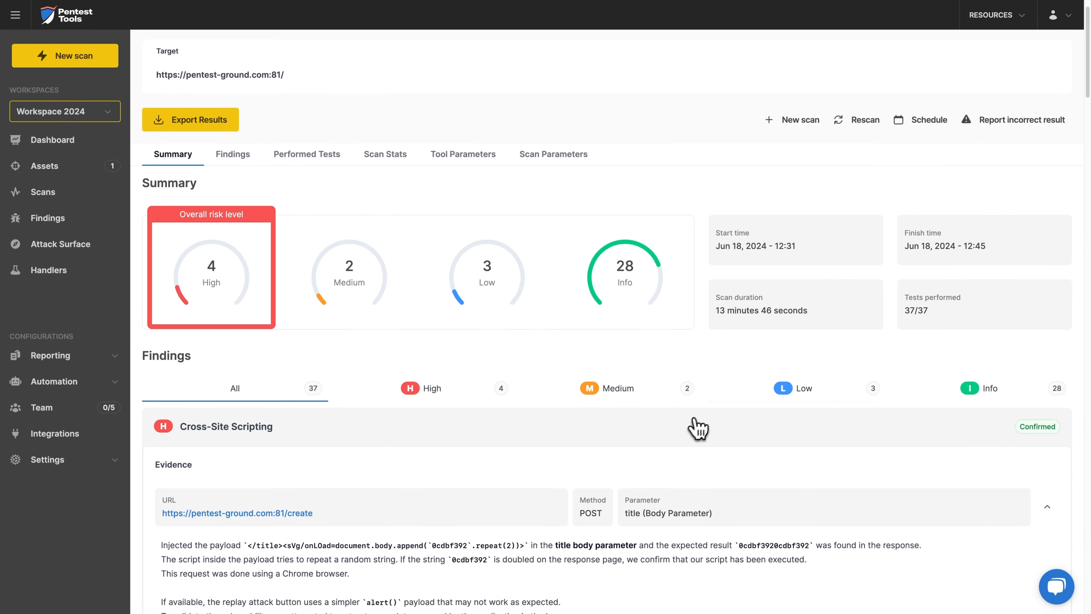
mouse_move(1036, 201)
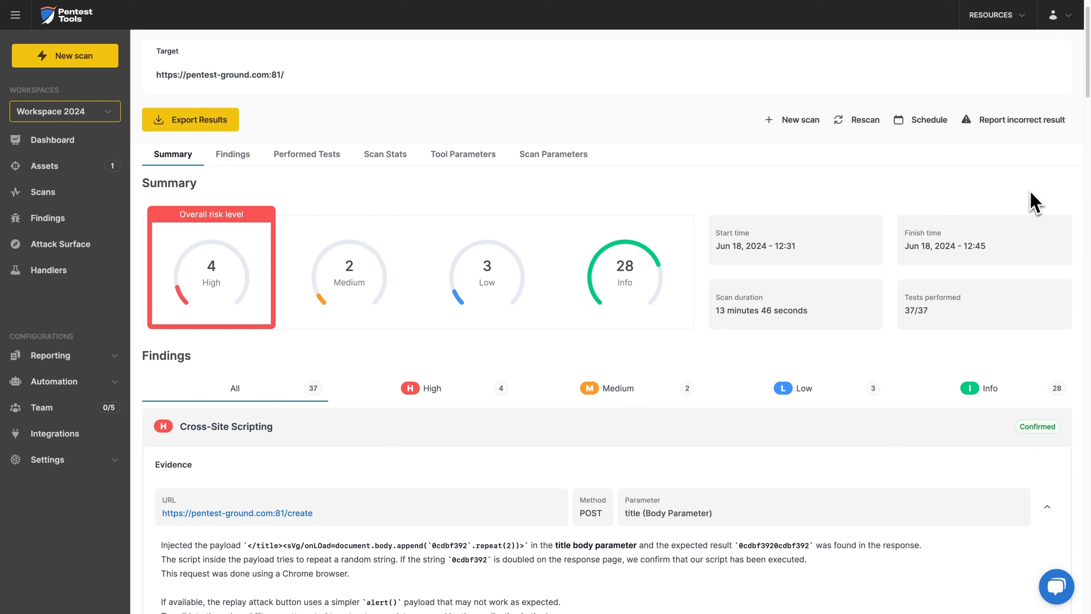
Review the Export Results options for the finished scan and cancel without exporting
left_click(189, 118)
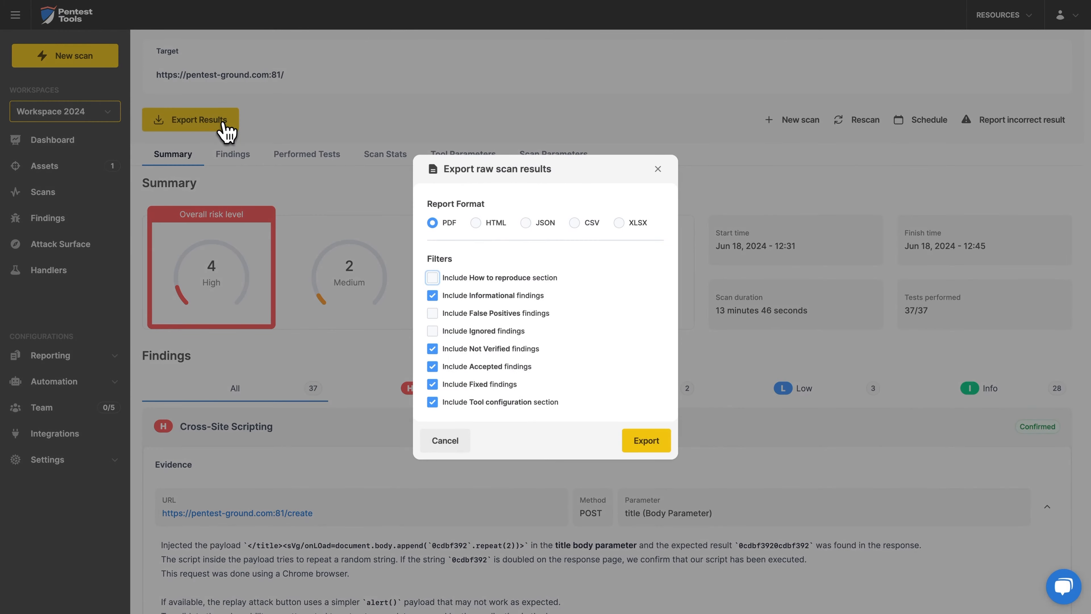
left_click(527, 231)
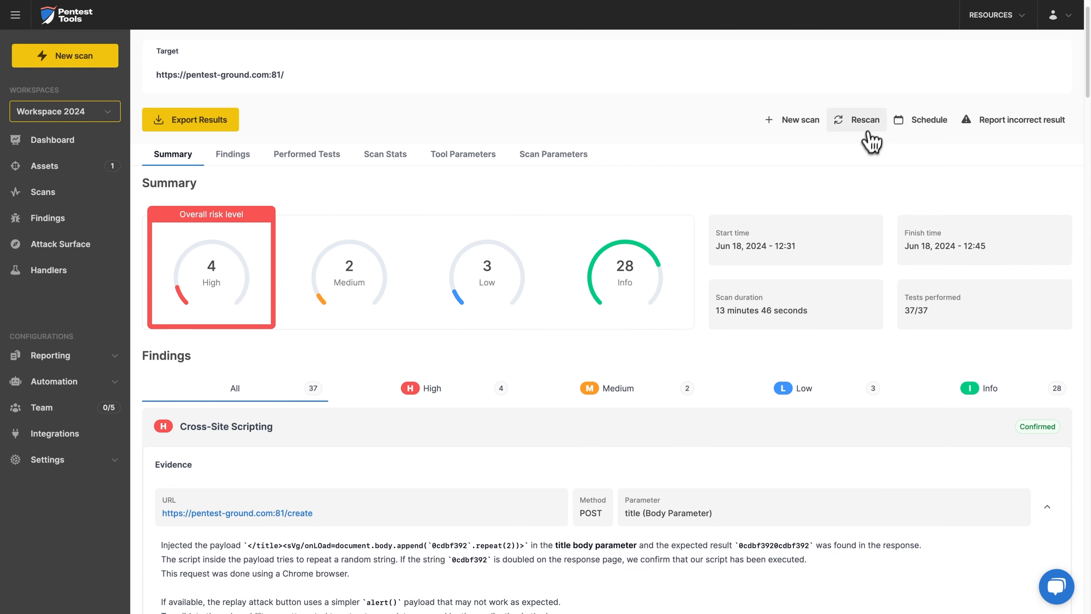
Check Rescan and bring up the Schedule scan dialog for recurring runs
left_click(862, 119)
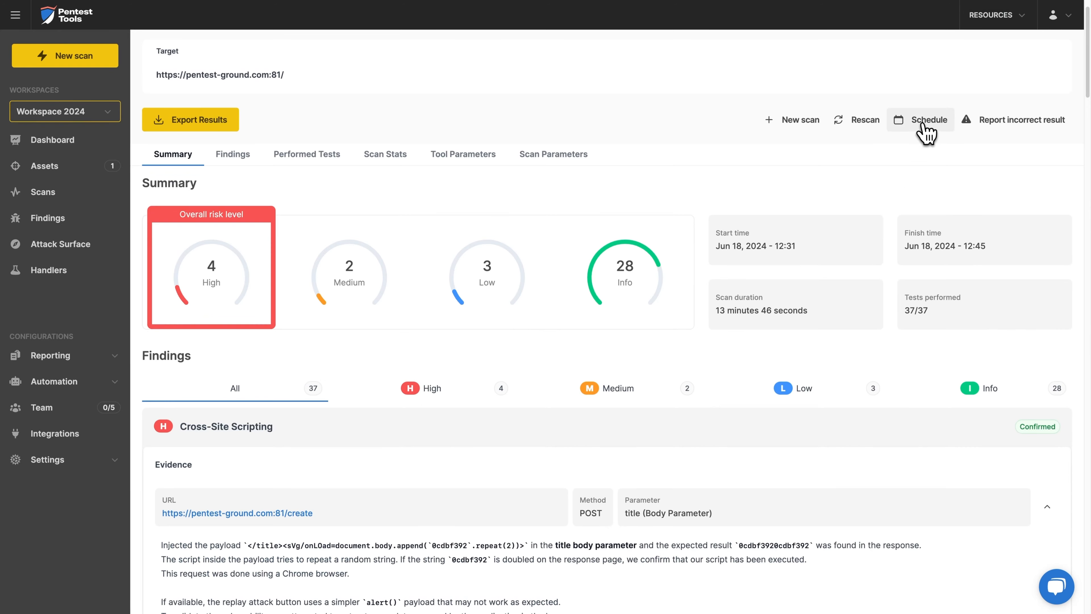
left_click(928, 120)
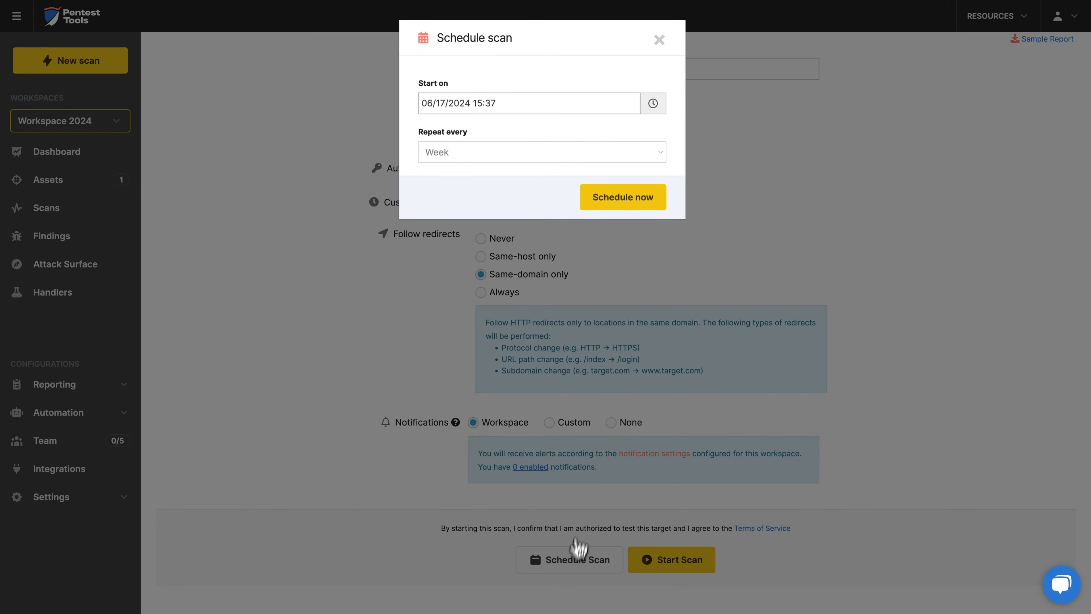
left_click(529, 103)
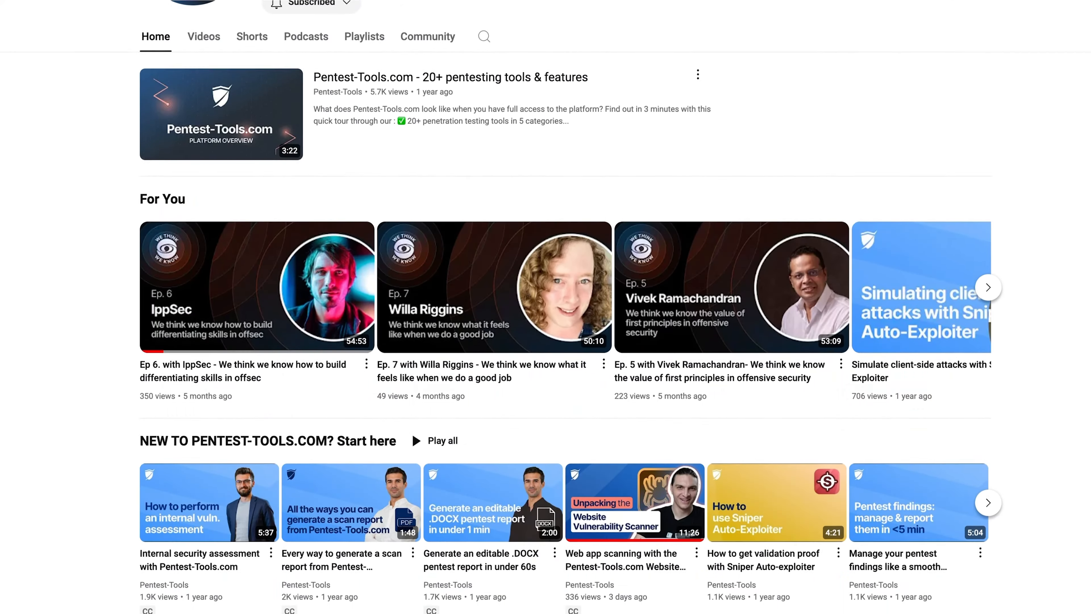
Scroll the Pentest-Tools YouTube channel home to the Product Updates and tutorial playlists
scroll("down", 3)
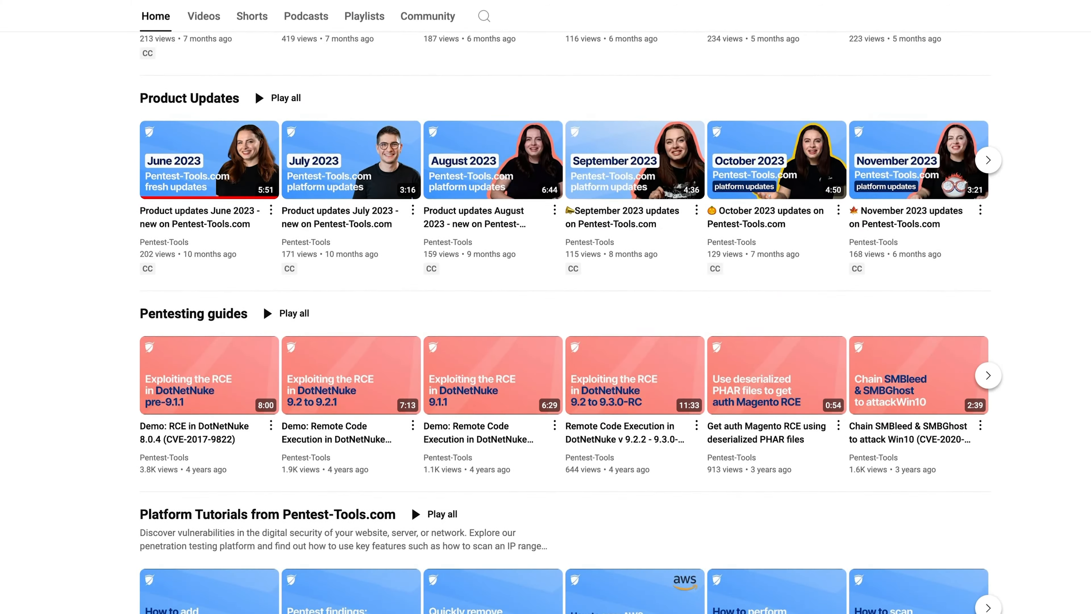